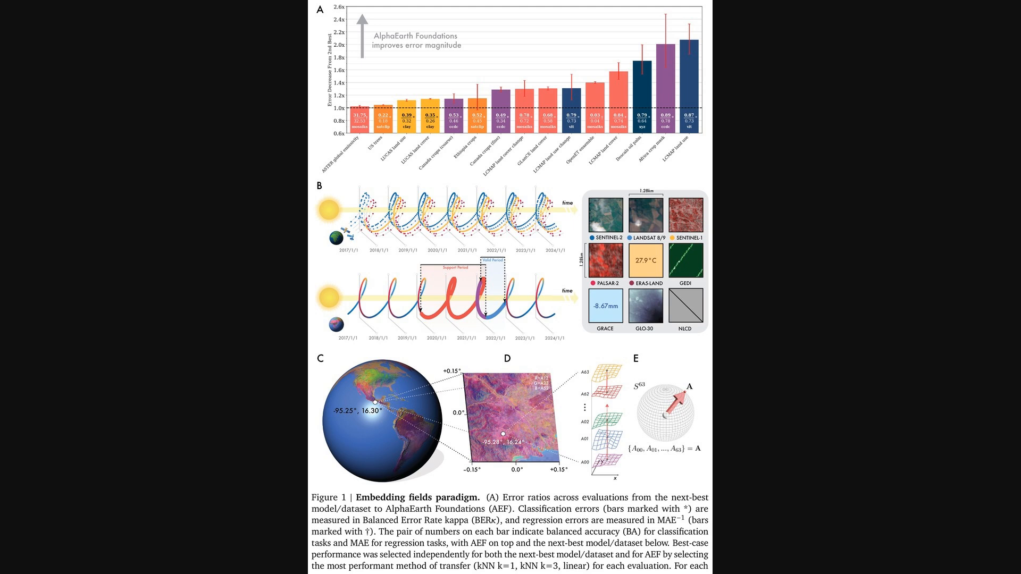
scroll(down, 3)
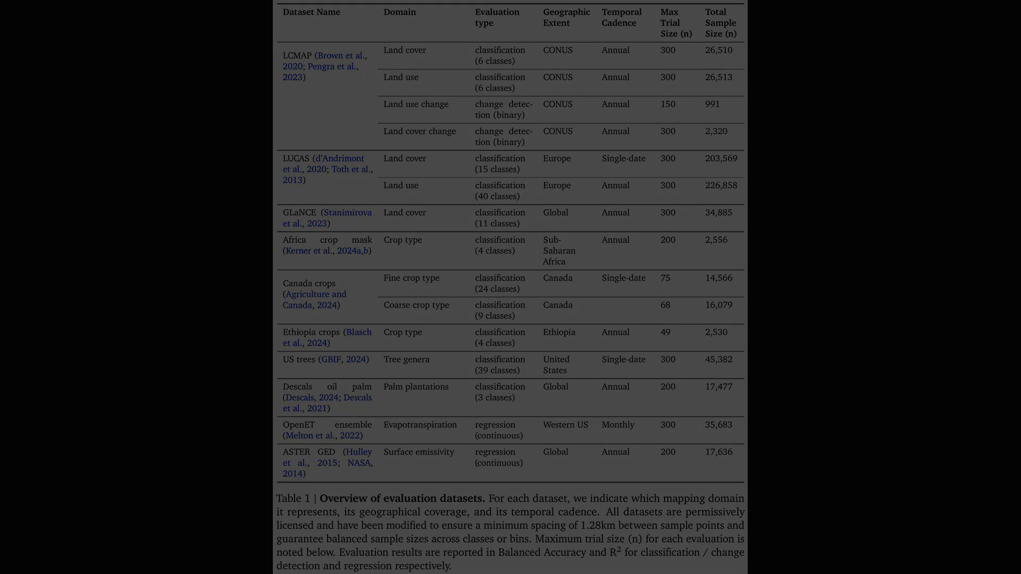
scroll(down, 3)
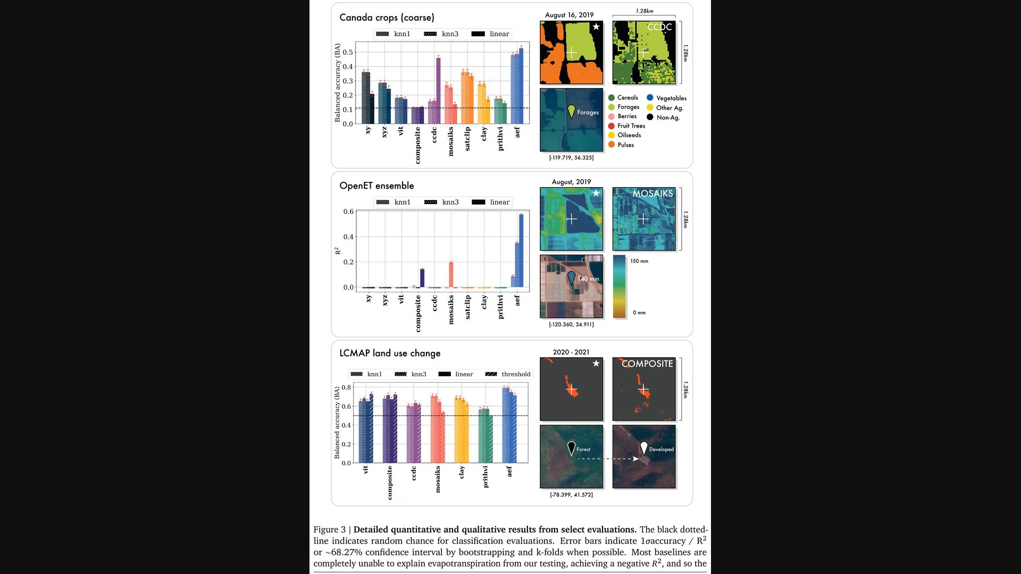
scroll(down, 3)
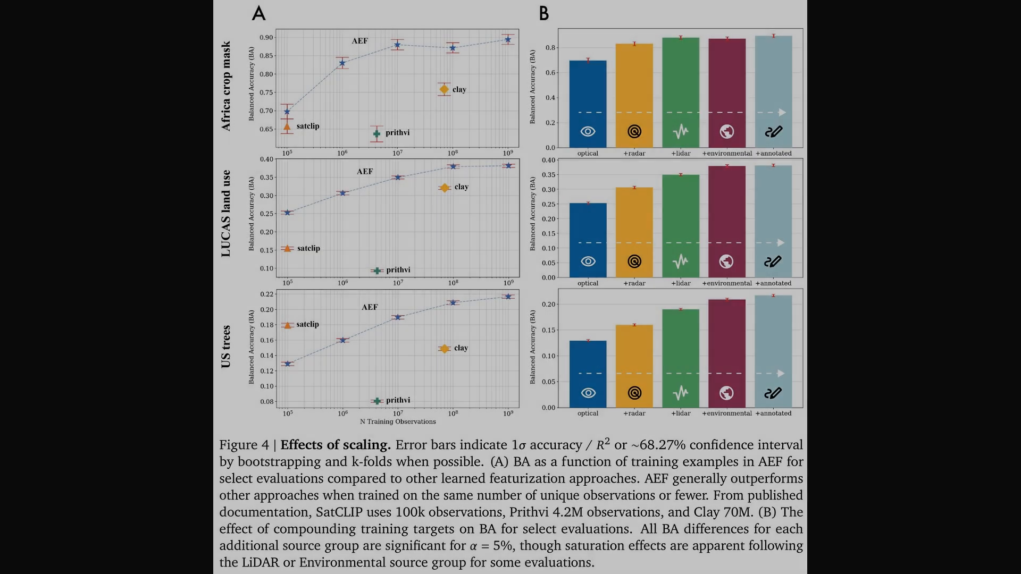